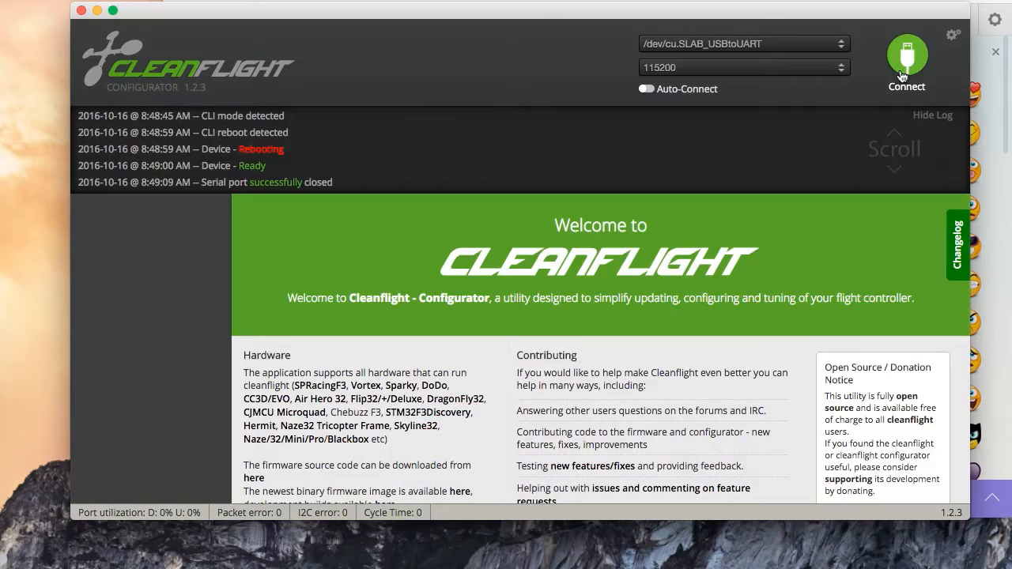
Step: Connect to the flight controller, showing firmware 1.13.0 on the SRF3 board
{"action": "left_click", "coordinate": [907, 56]}
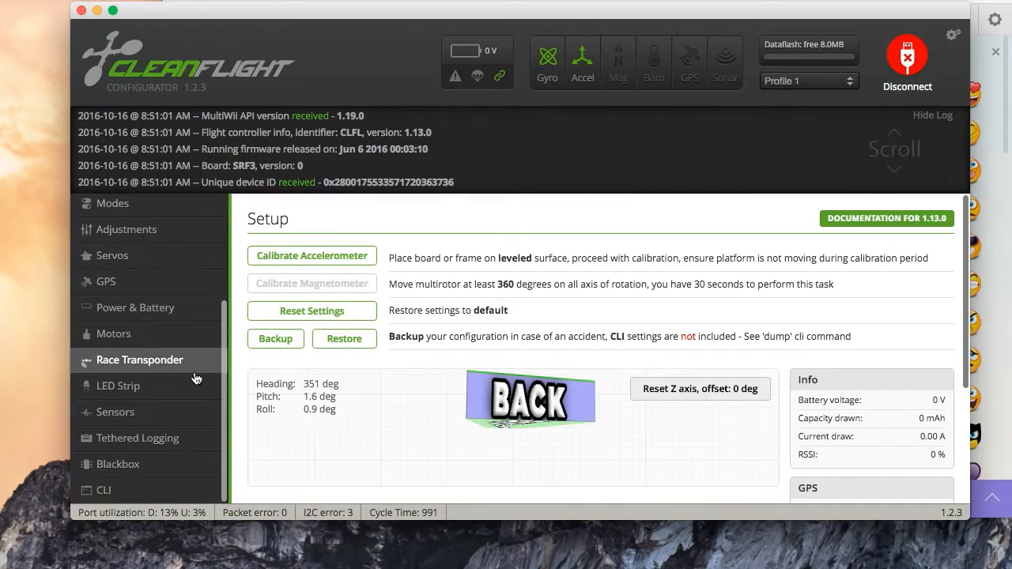
Step: In the CLI, enter 'set spektrum_sat_bind = 0', correcting the mistyped 8 to 0
{"action": "left_click", "coordinate": [103, 490]}
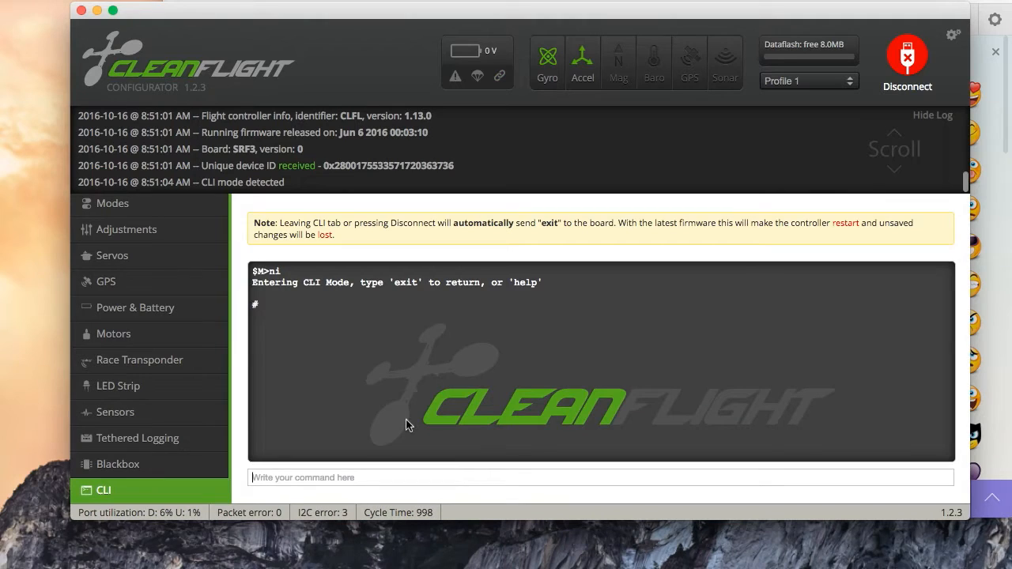
{"action": "type", "text": "set spektrum_sat_bind = 8"}
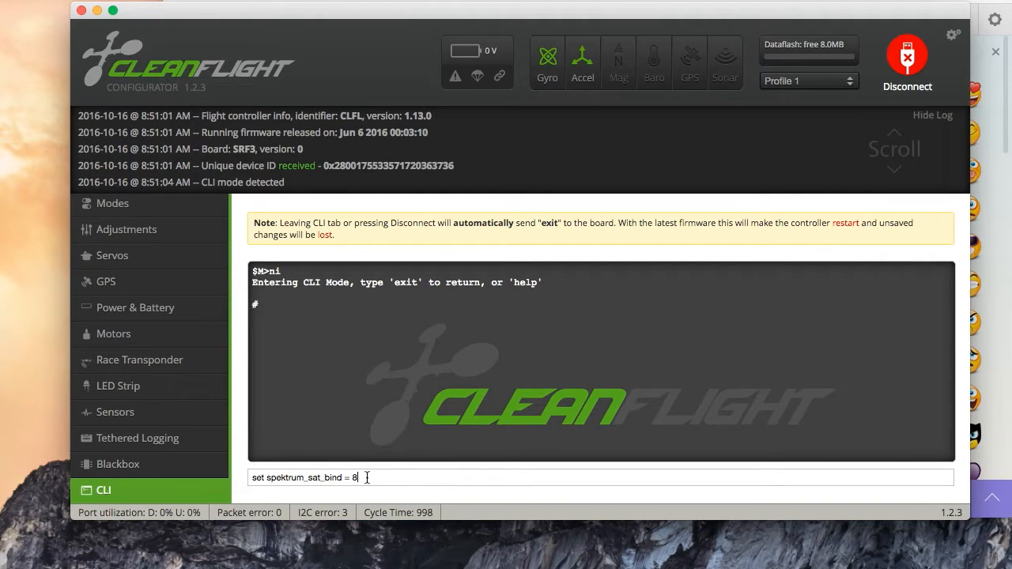
{"action": "mouse_move", "coordinate": [609, 288]}
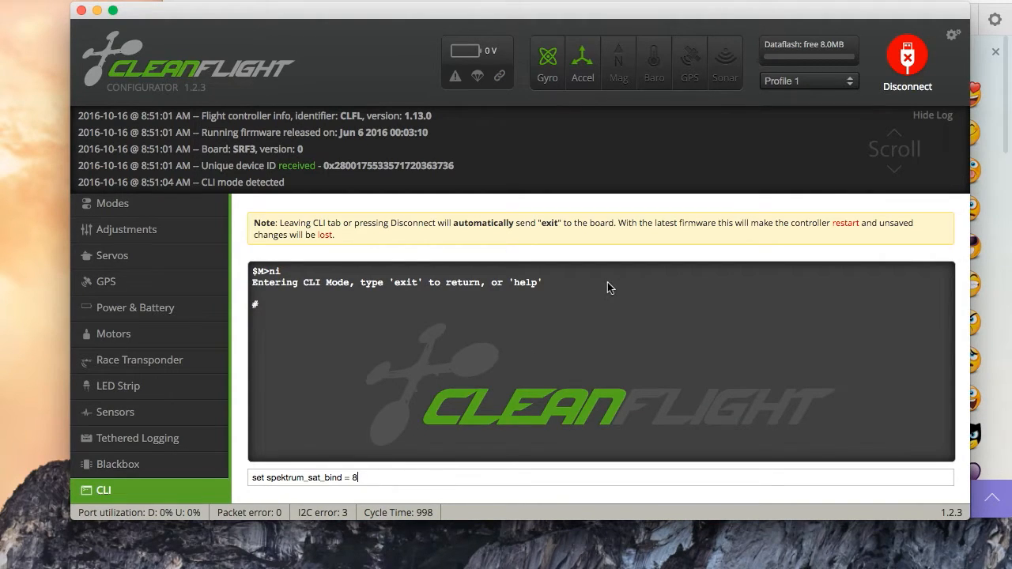
{"action": "type", "text": "0"}
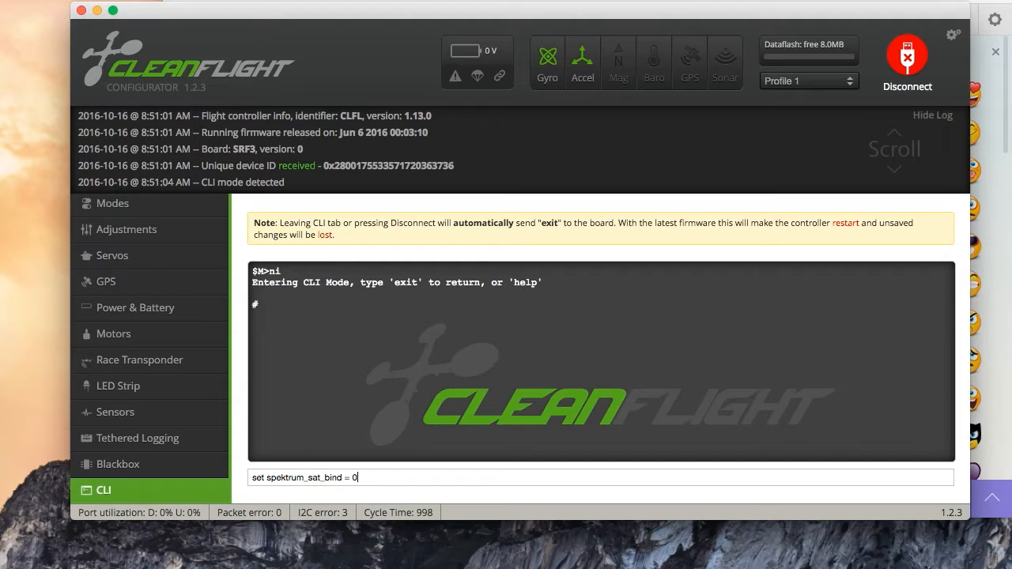